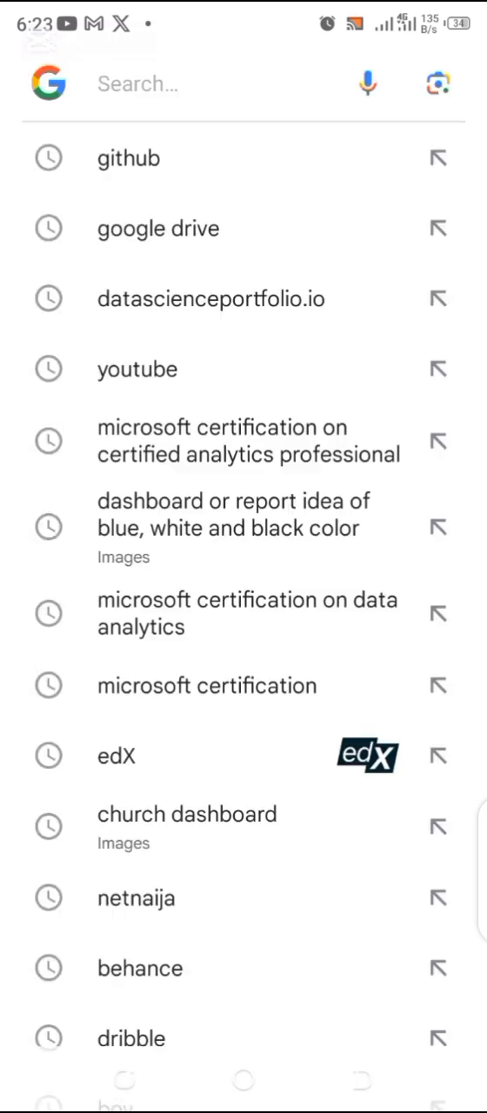
Rerun the 'github' search from the recent search history
left_click(128, 158)
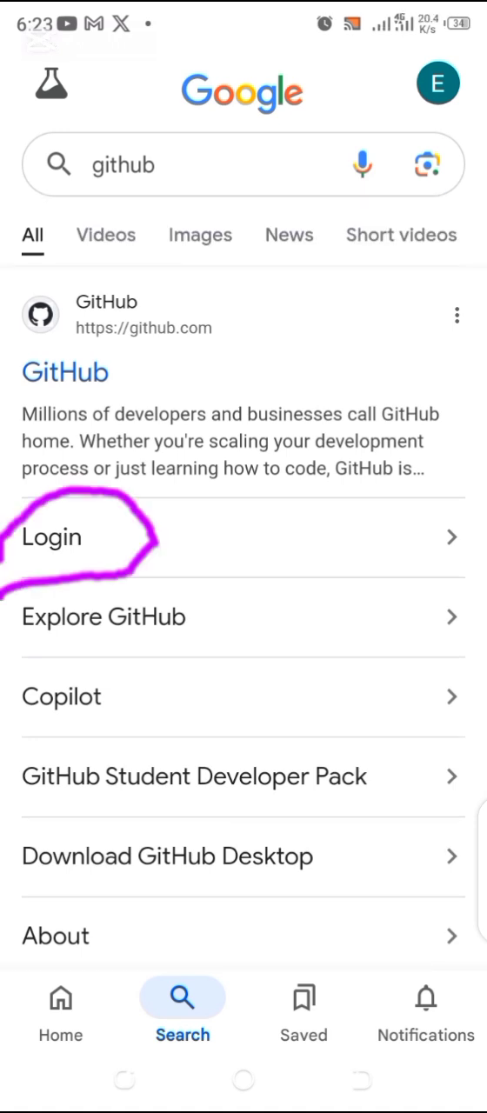
Sign in through the GitHub Login result and scroll the dashboard's Top Repositories list
left_click(50, 536)
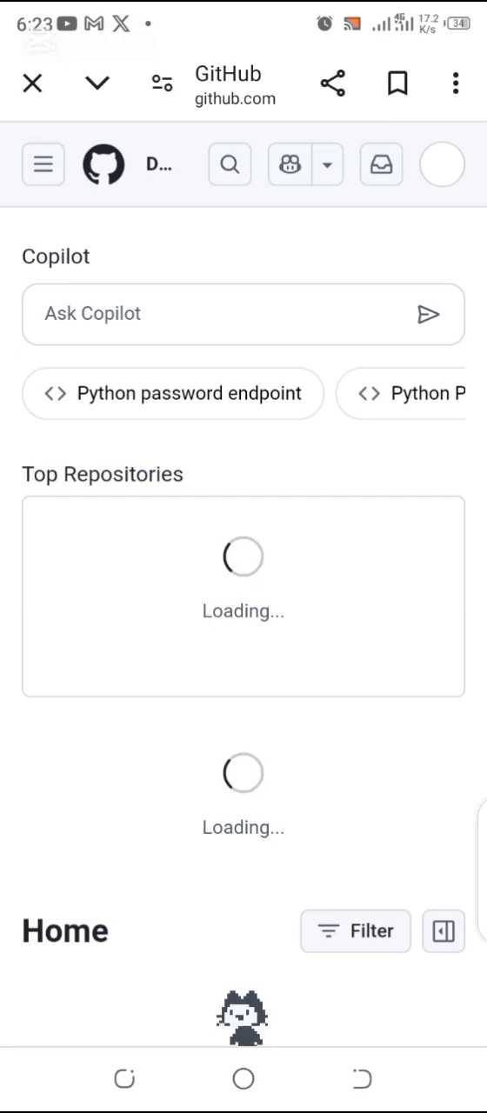
scroll("down", 3)
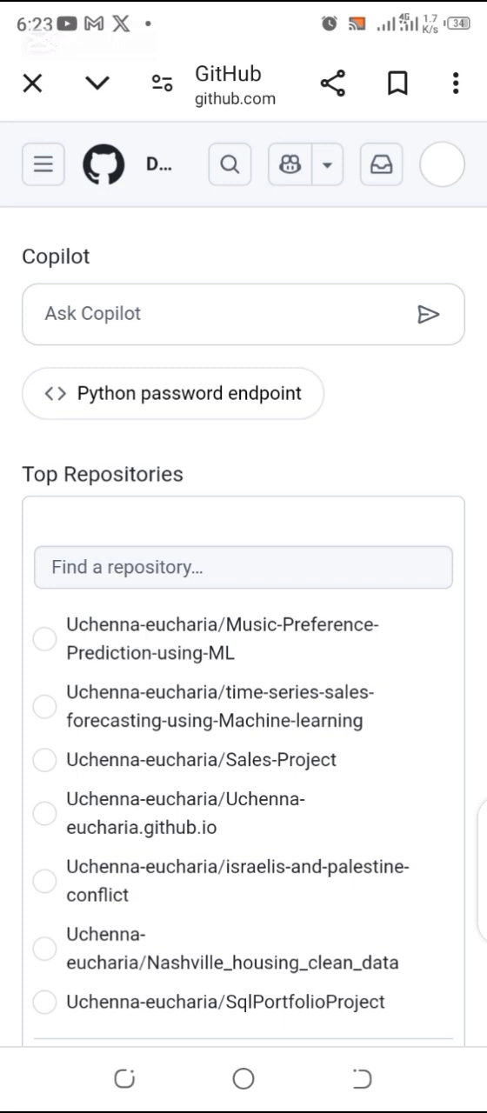
Choose Your profile from the avatar menu to show the 21-repository profile overview
left_click(441, 164)
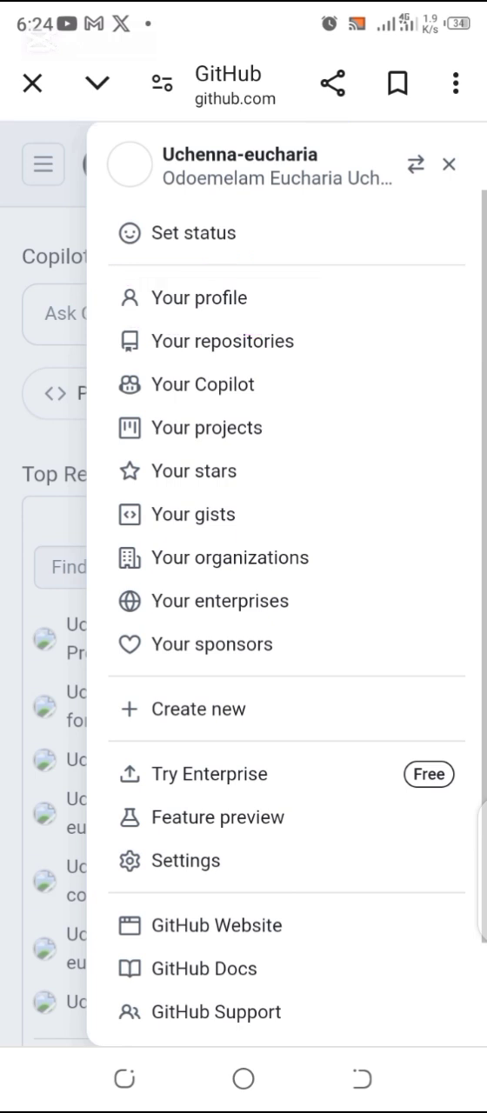
left_click(199, 298)
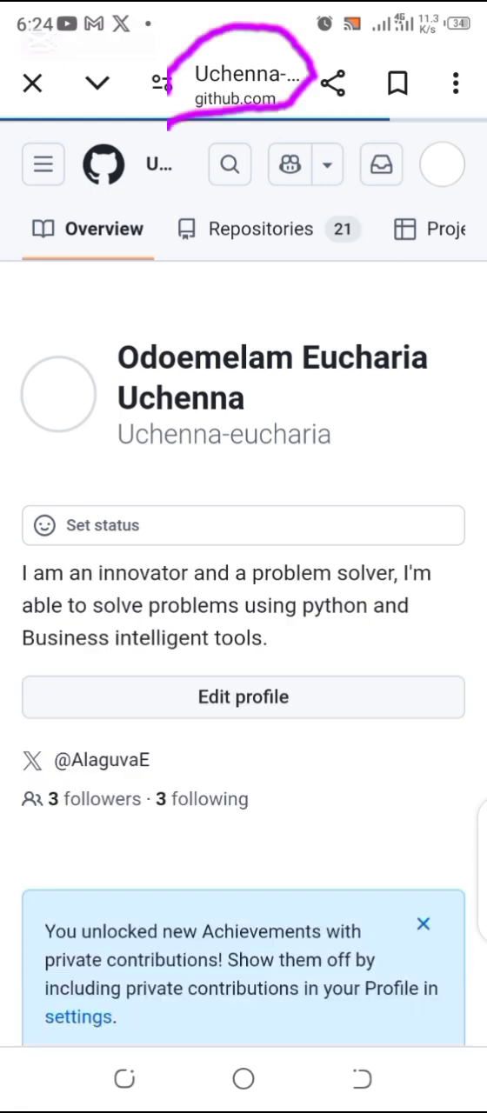
Copy the profile page link from the toolbar title and open the share sheet
left_click(333, 82)
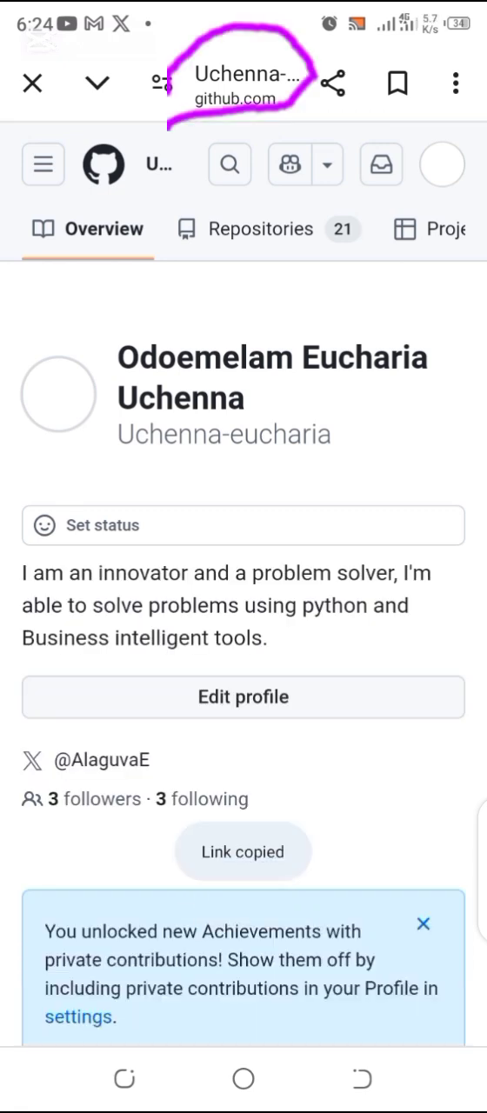
left_click(335, 84)
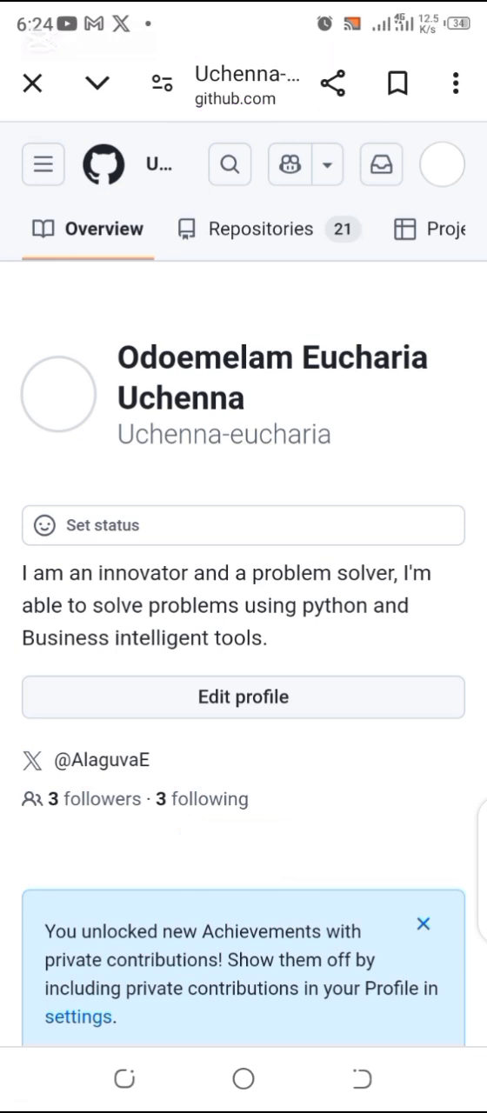
left_click(332, 84)
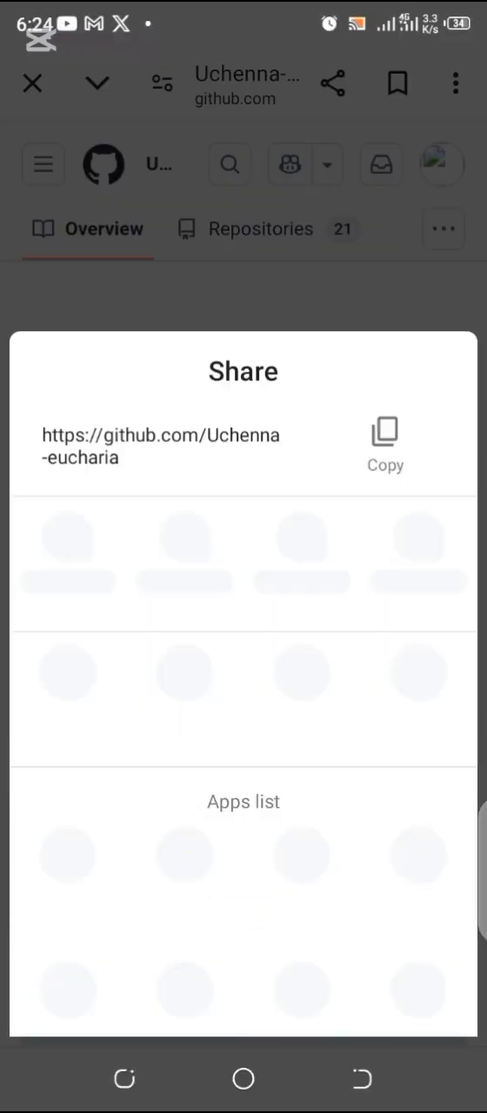